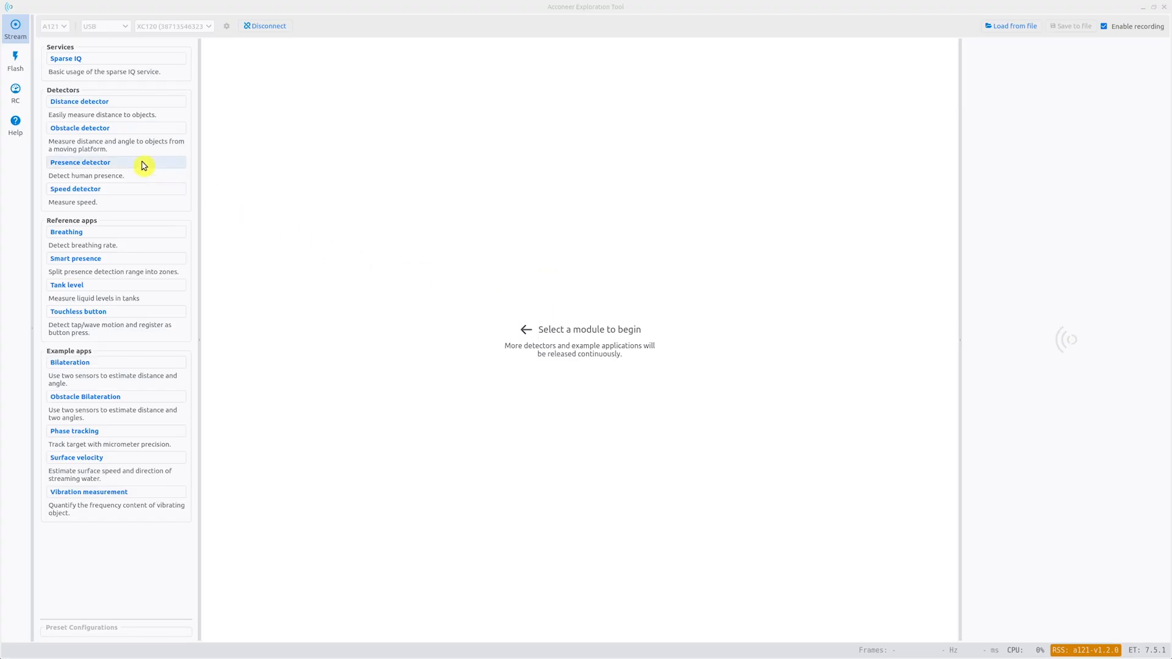
Select the Presence detector and run a brief measurement, then stop it
left_click(80, 162)
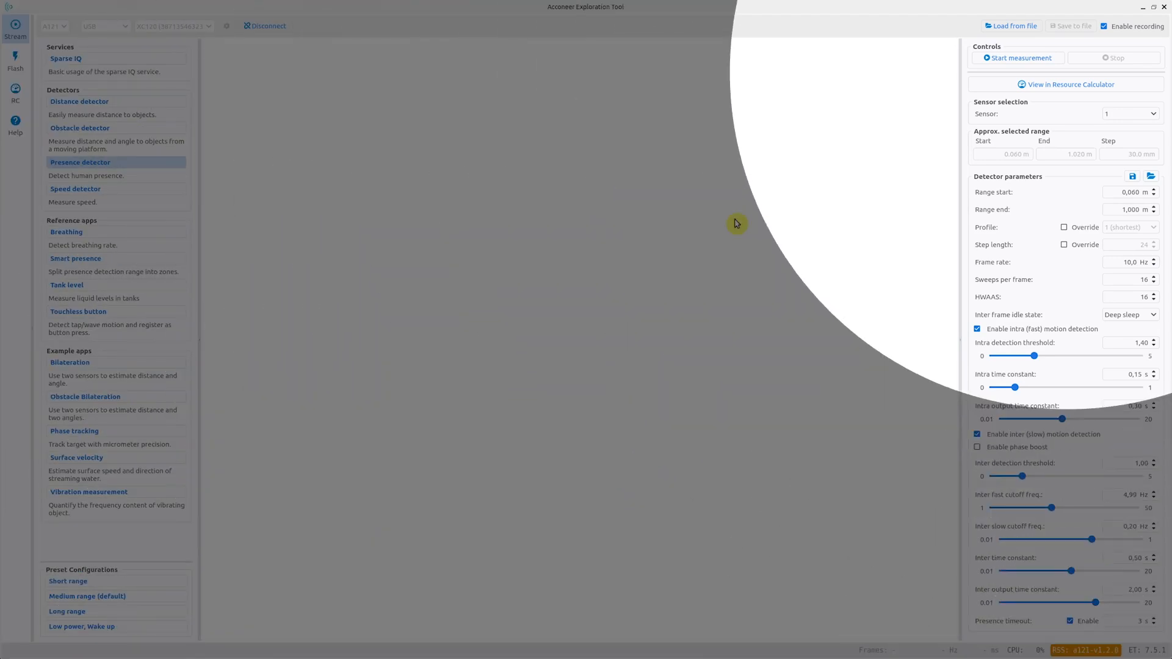
left_click(1018, 58)
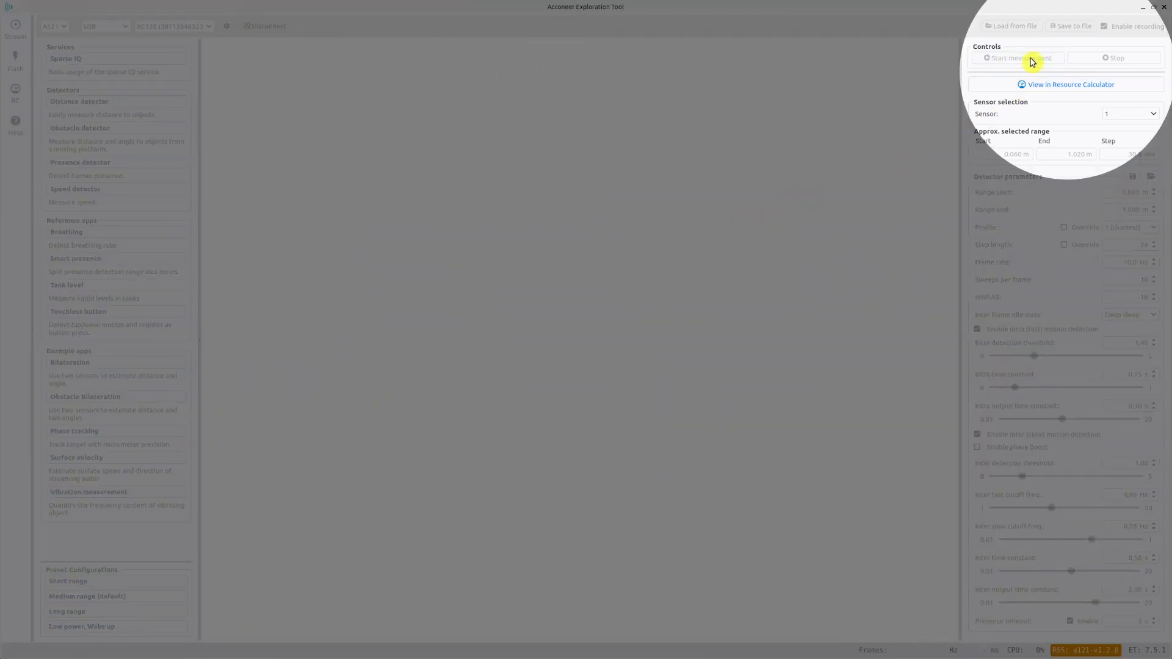
left_click(1016, 58)
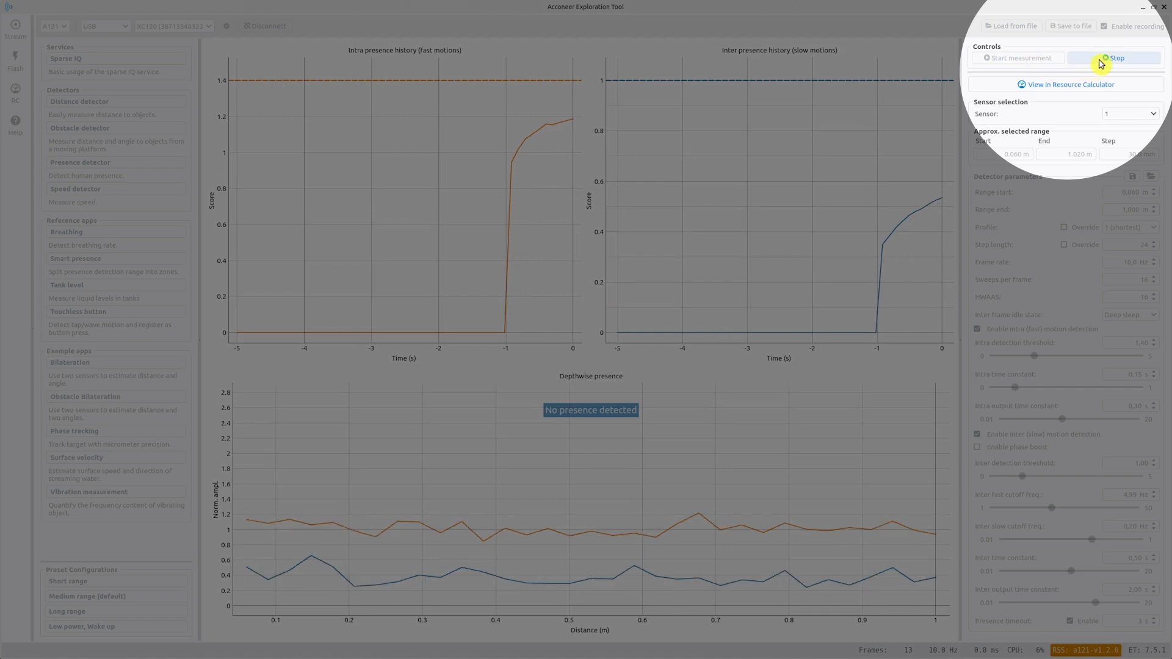
left_click(1118, 58)
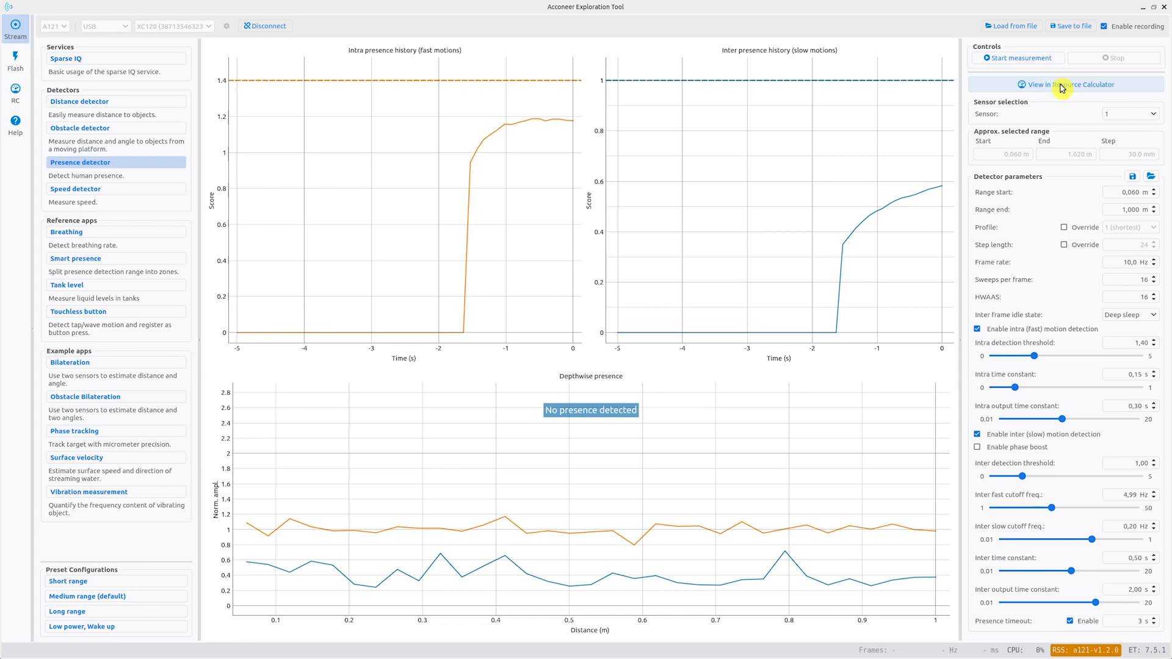
left_click(1064, 84)
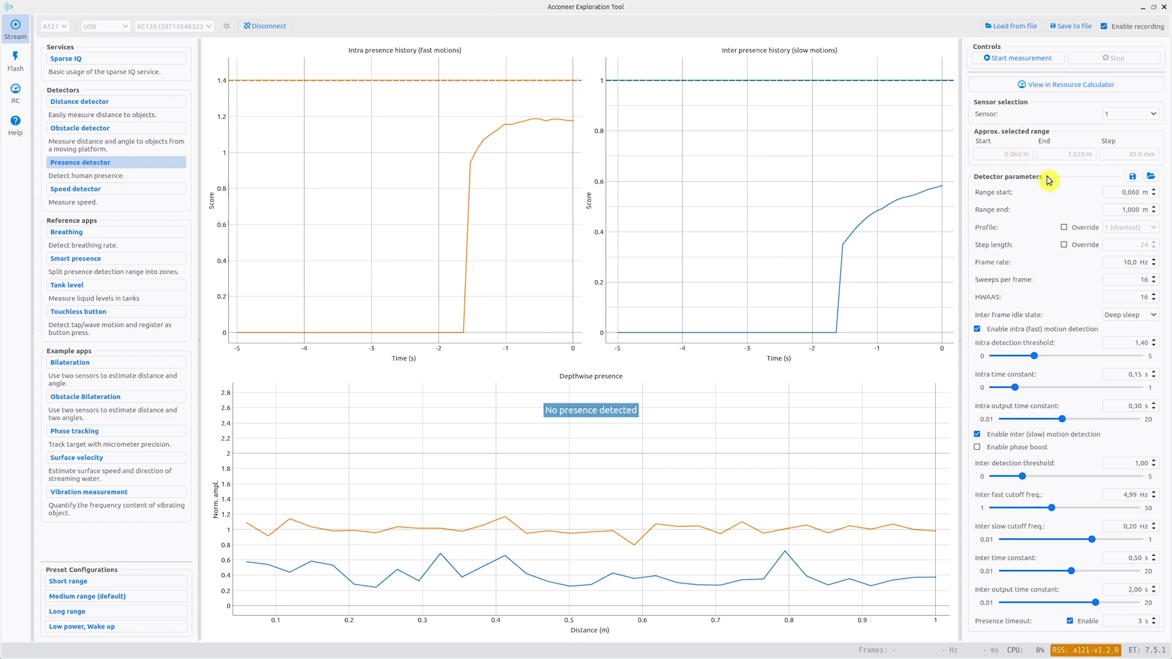
mouse_move(1016, 196)
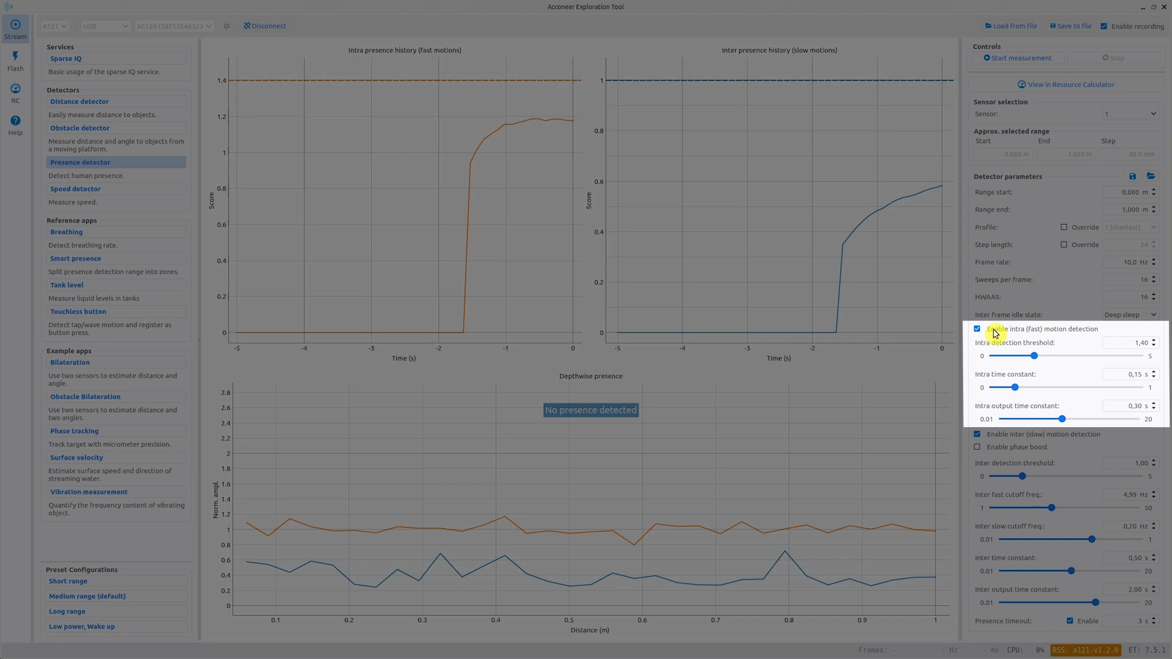
mouse_move(1048, 354)
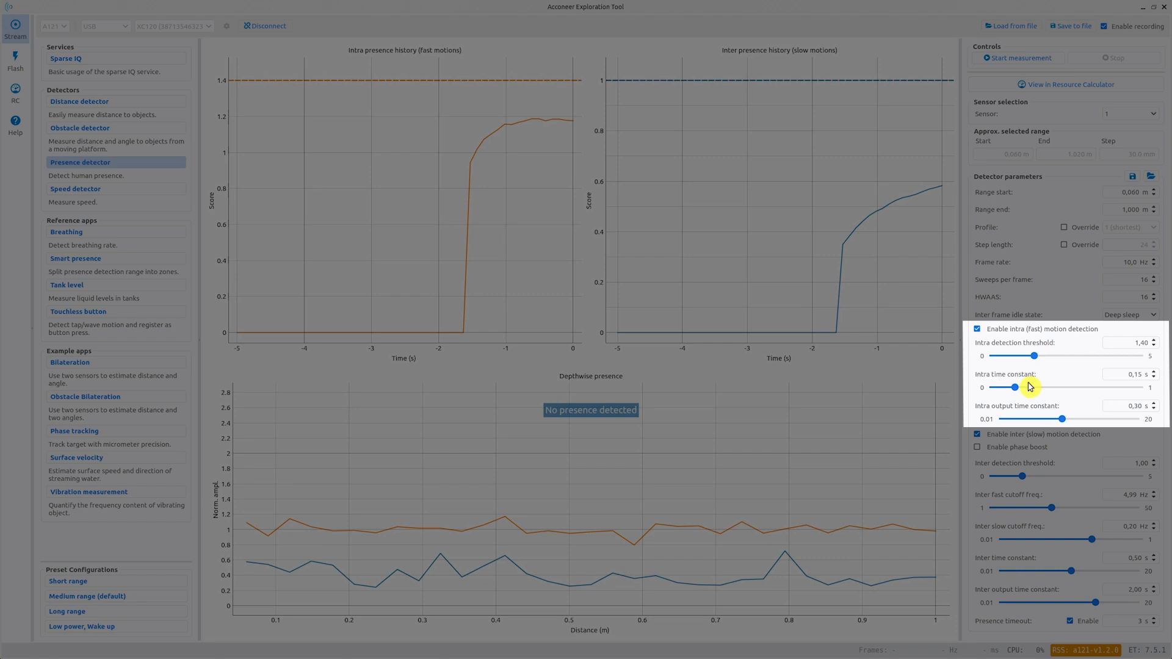
mouse_move(1020, 416)
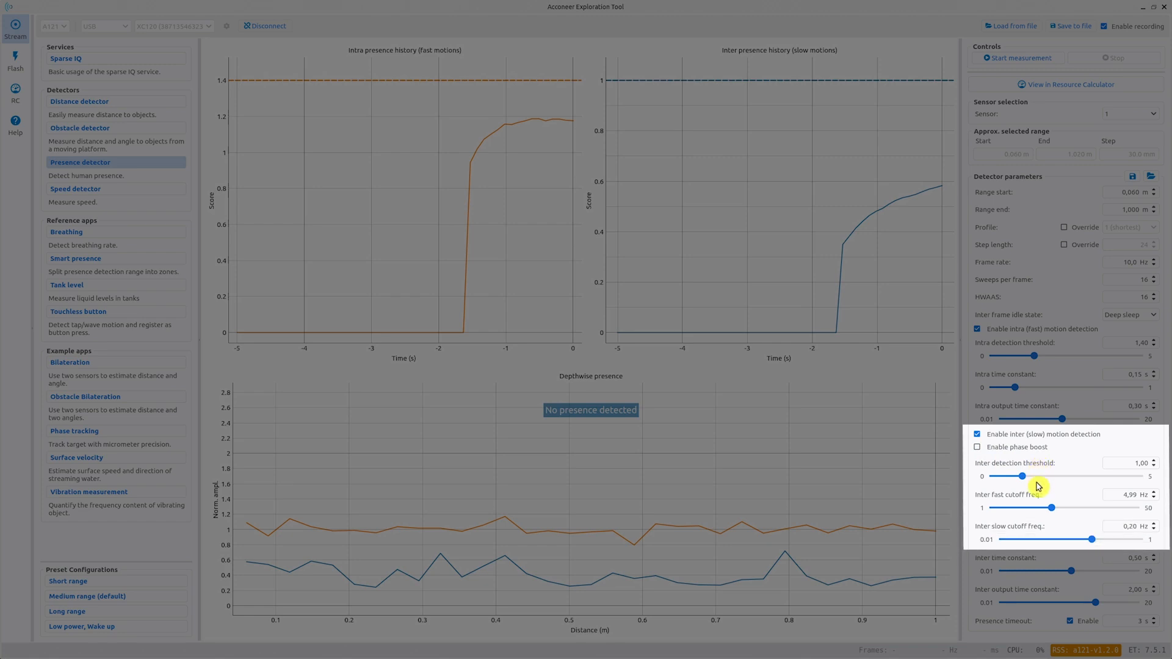
mouse_move(1046, 538)
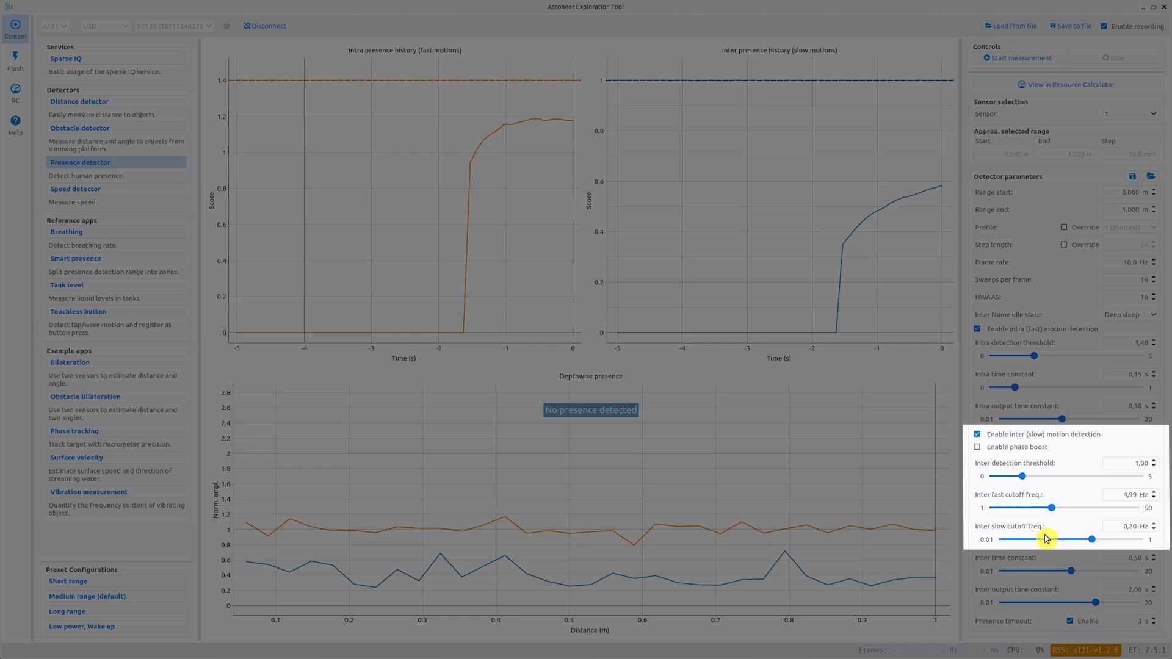
mouse_move(1028, 566)
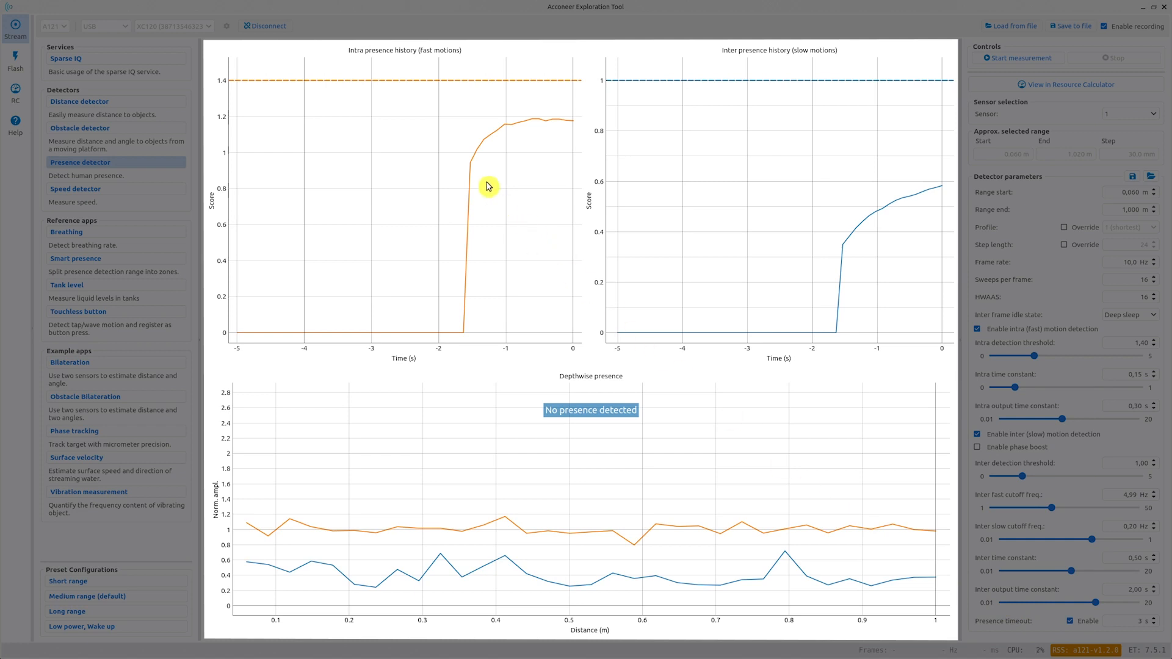
mouse_move(482, 184)
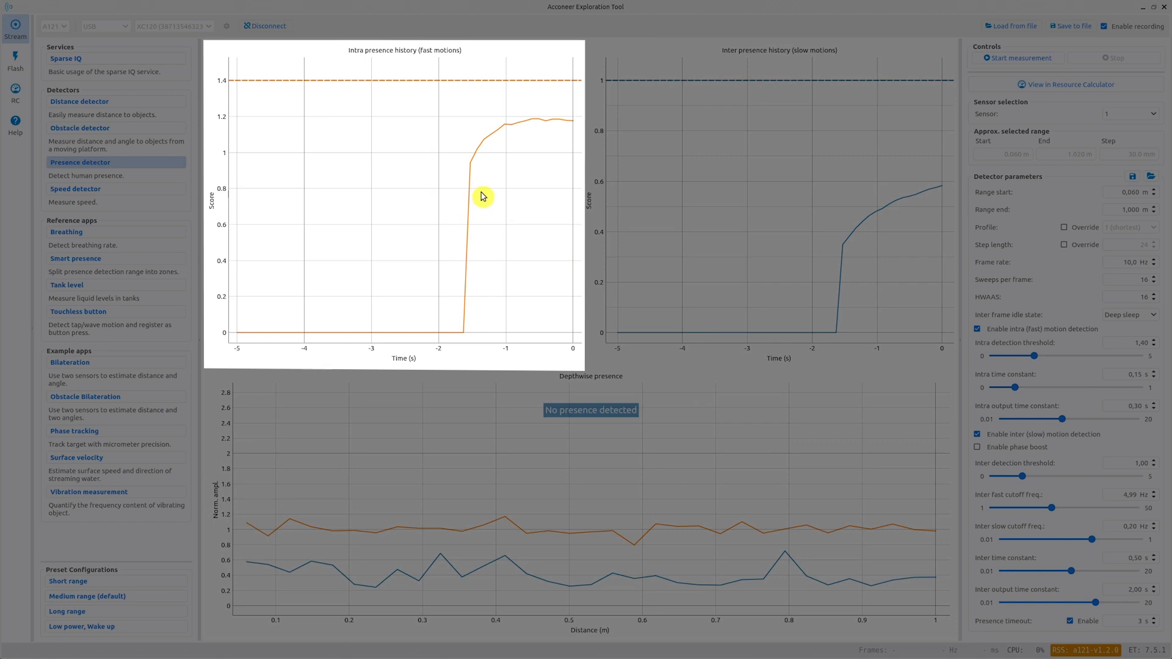
mouse_move(486, 199)
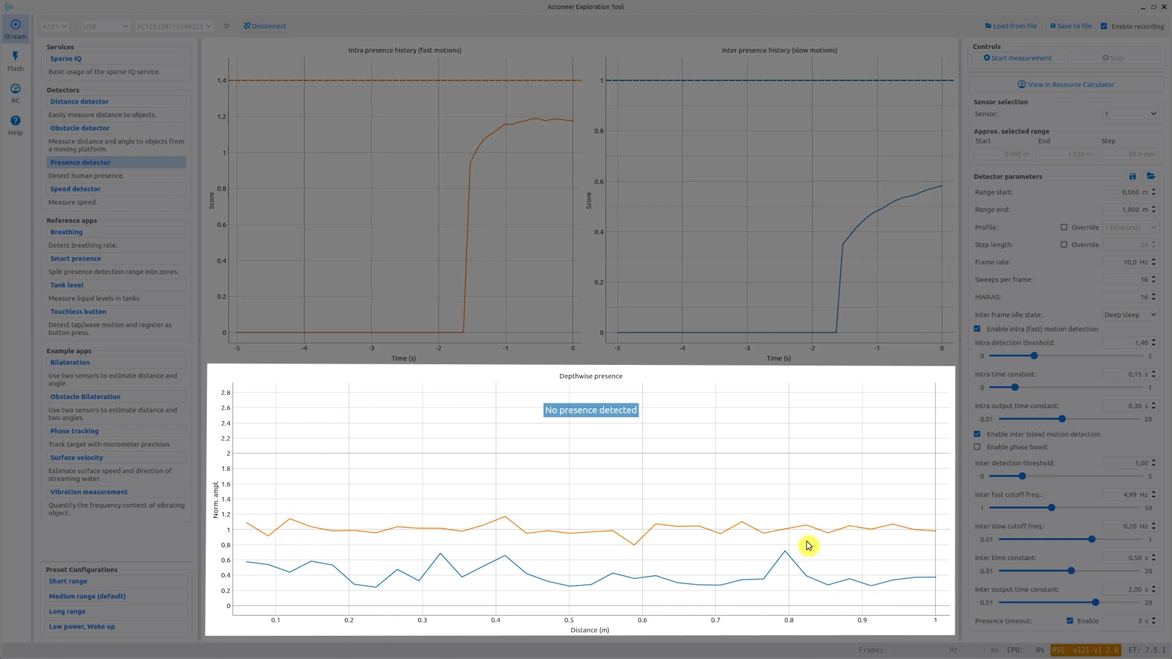
mouse_move(576, 499)
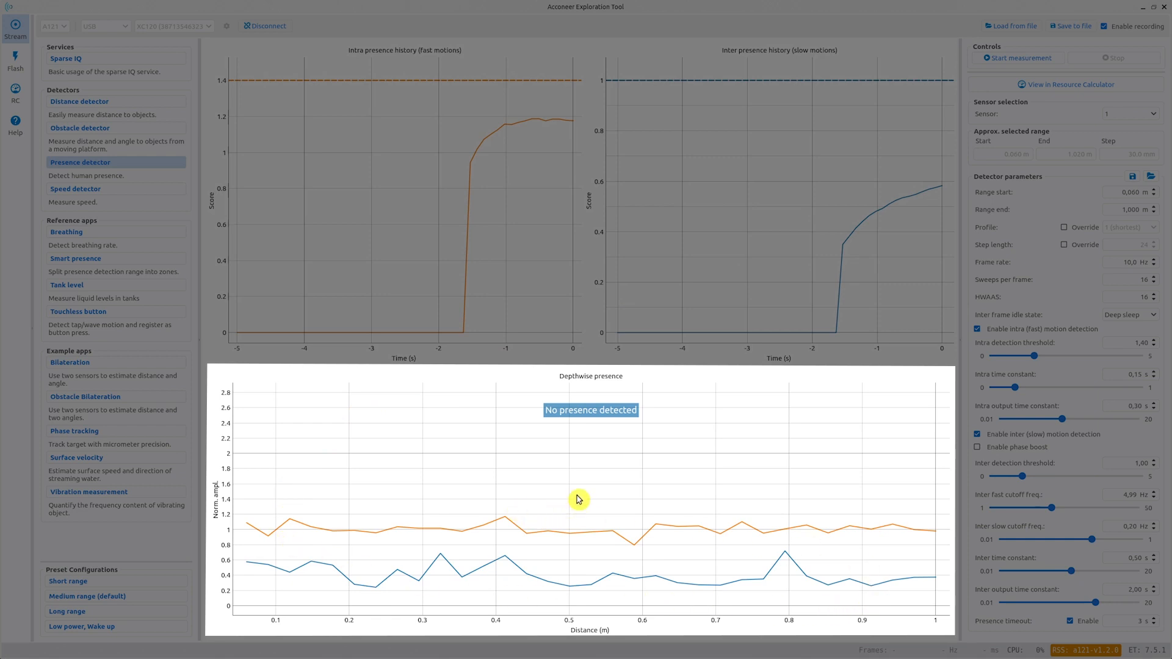